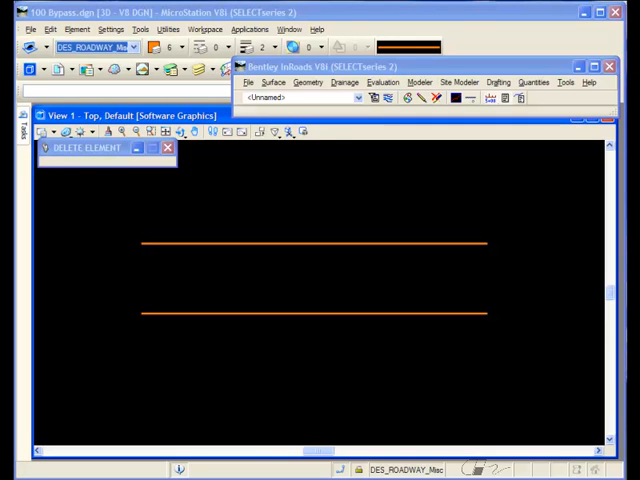
mouse_move(600, 248)
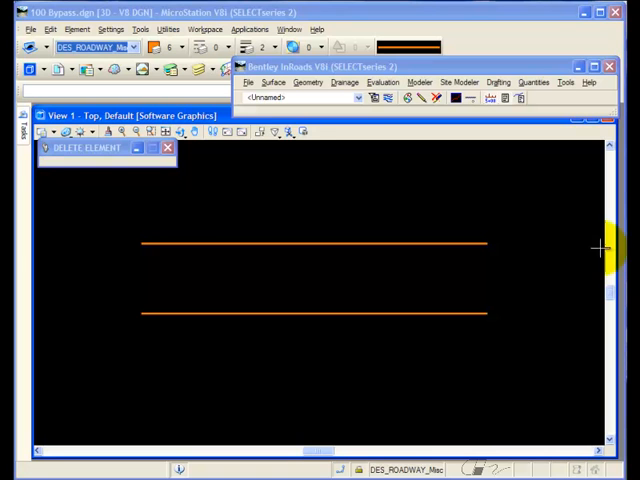
Step: Bring up the File menu's import commands for adding a surface
left_click(248, 82)
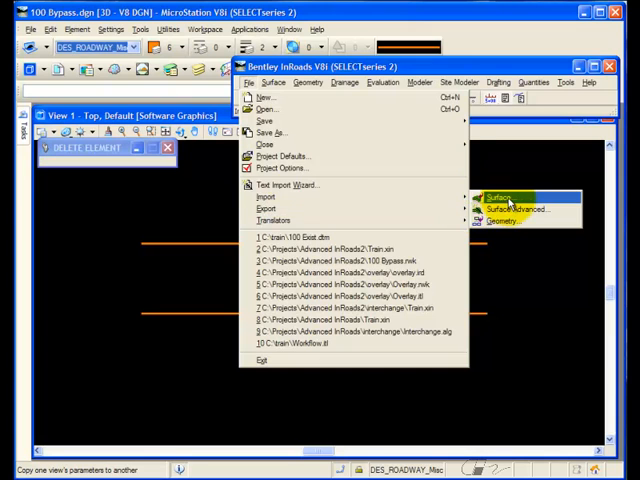
Step: Import a breakline from graphics with seed name MSL, feature style MSL and 30.00 maximum segment length
left_click(500, 196)
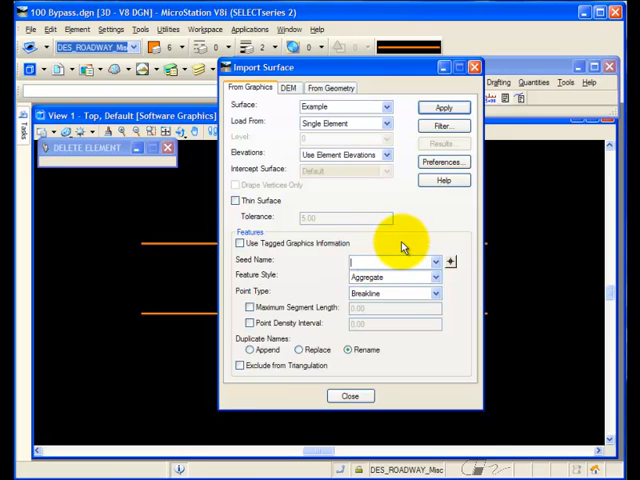
type("MSL")
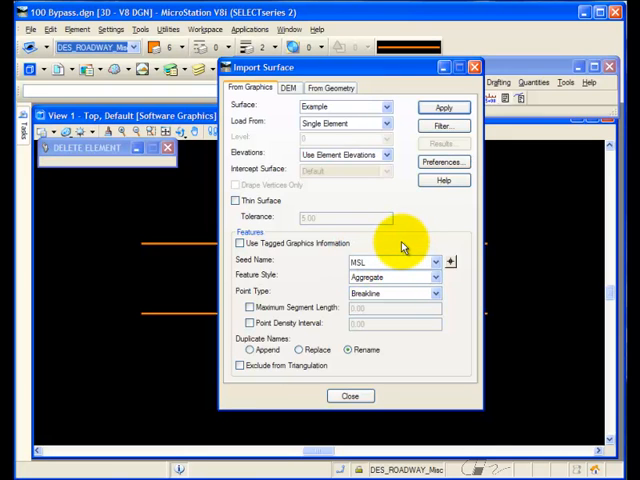
left_click(392, 276)
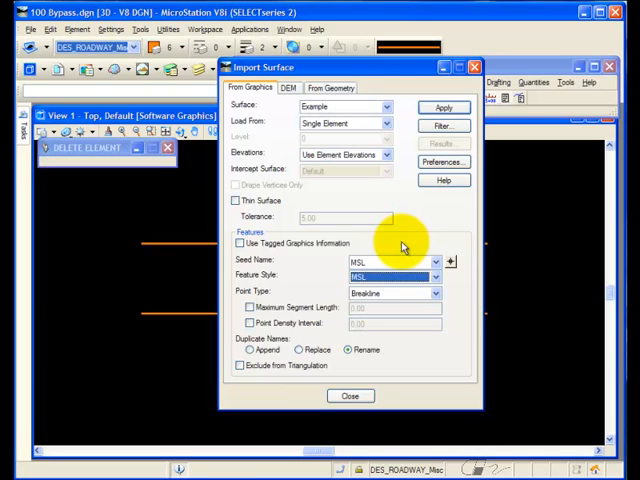
left_click(248, 308)
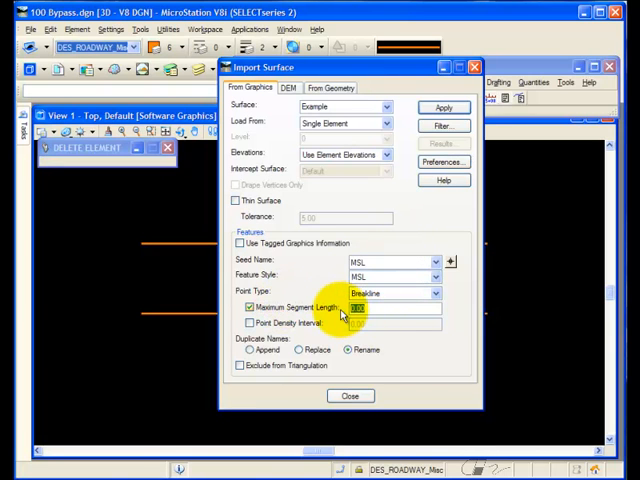
type("30.00")
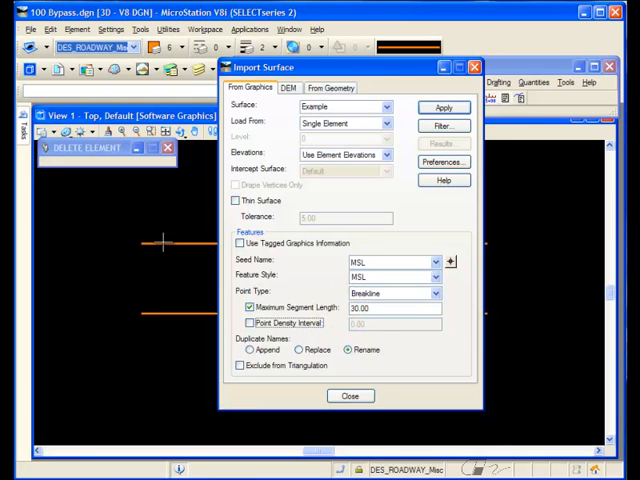
left_click(444, 108)
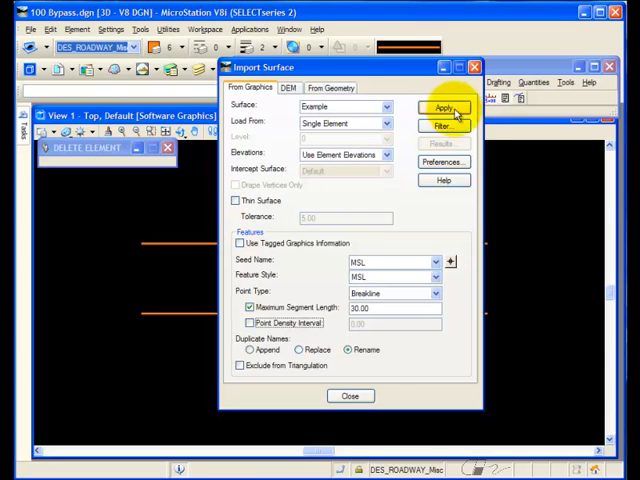
left_click(448, 108)
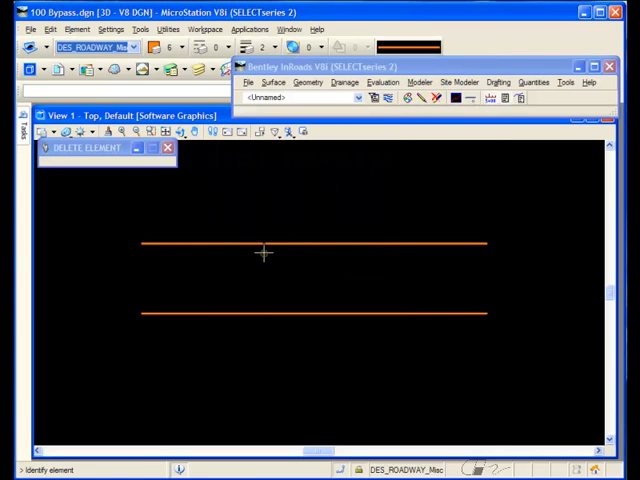
Step: Pick the upper orange line as MSL, then import the lower orange line as feature PDI
left_click(264, 244)
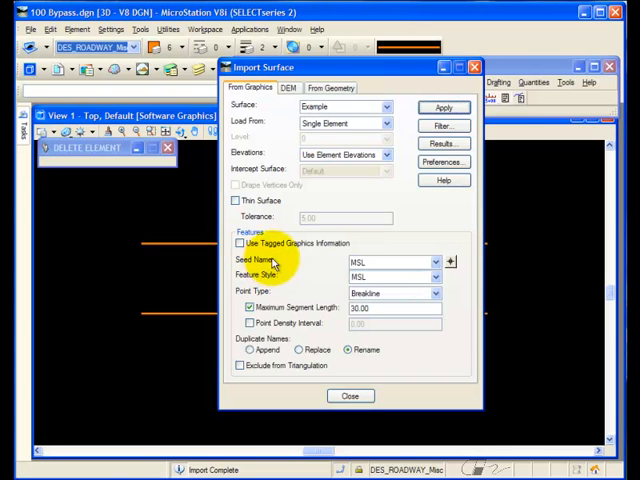
triple_click(384, 260)
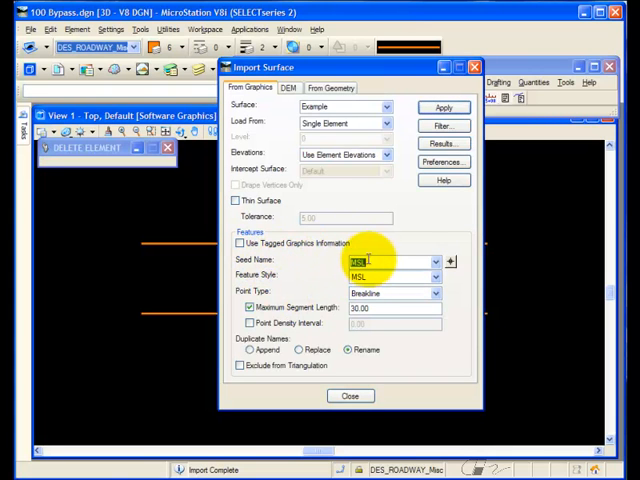
type("Pl")
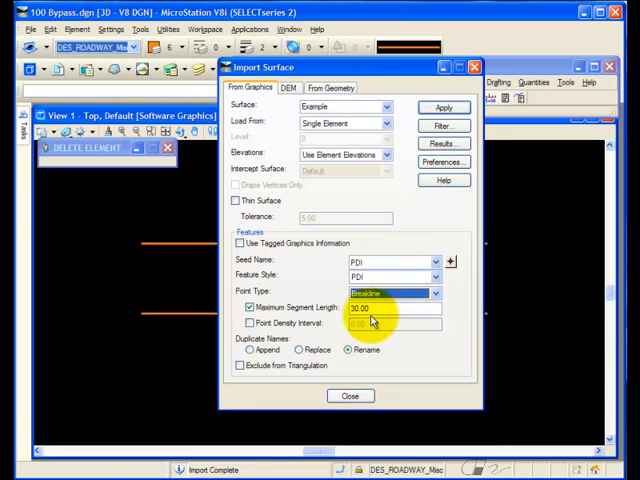
left_click(250, 322)
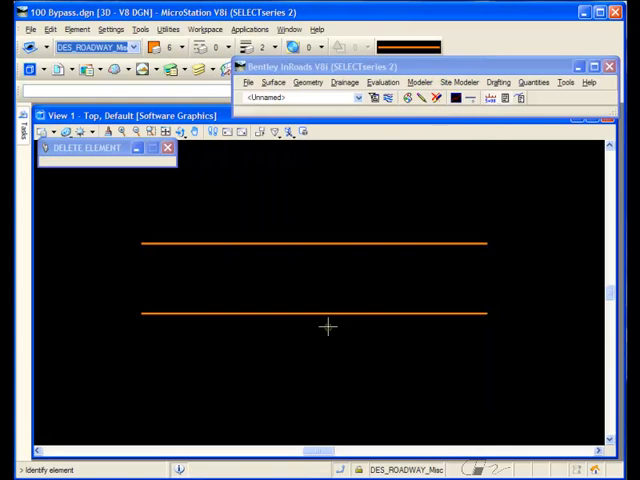
left_click(316, 312)
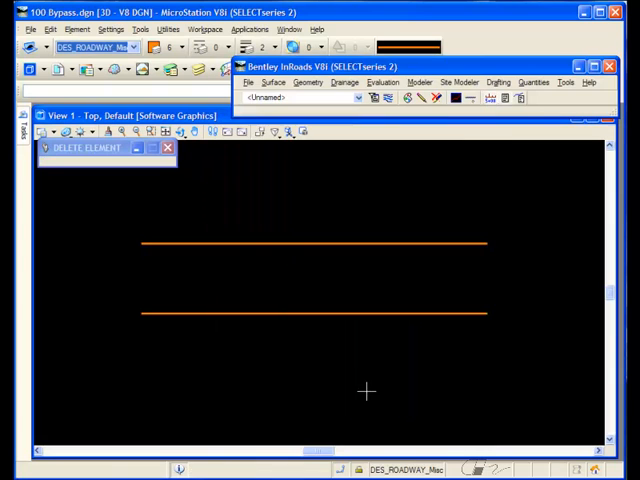
mouse_move(304, 348)
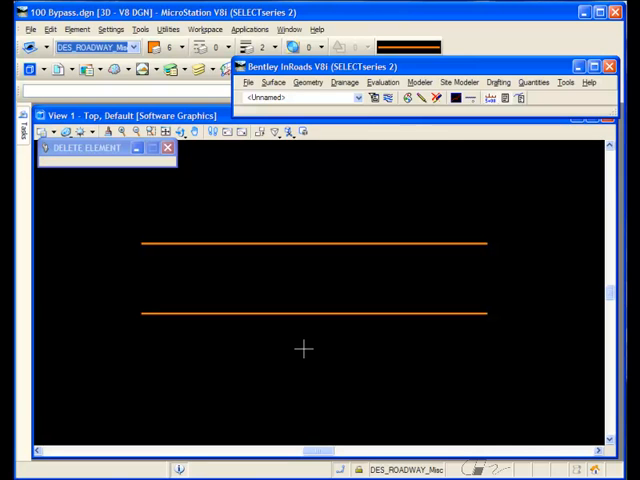
Step: View the surface triangles, agreeing to retriangulate the out-of-date surface
left_click(274, 82)
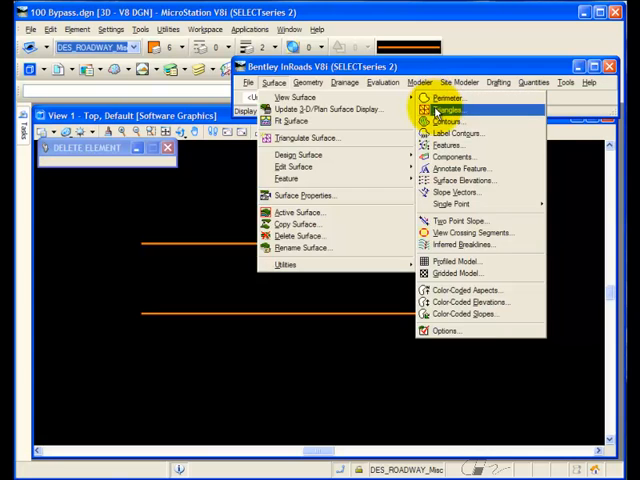
left_click(448, 108)
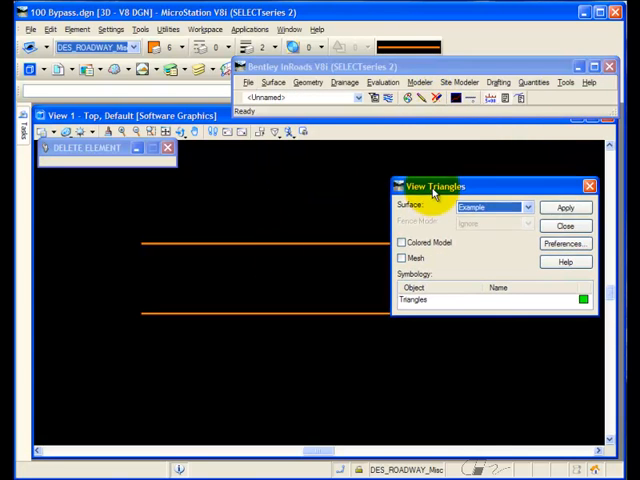
left_click(564, 208)
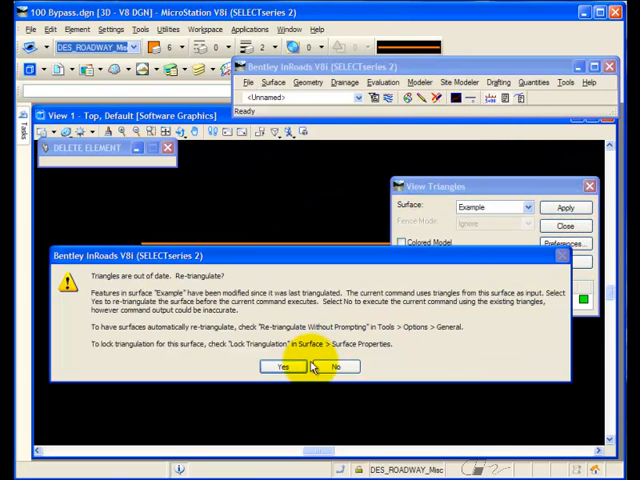
left_click(288, 366)
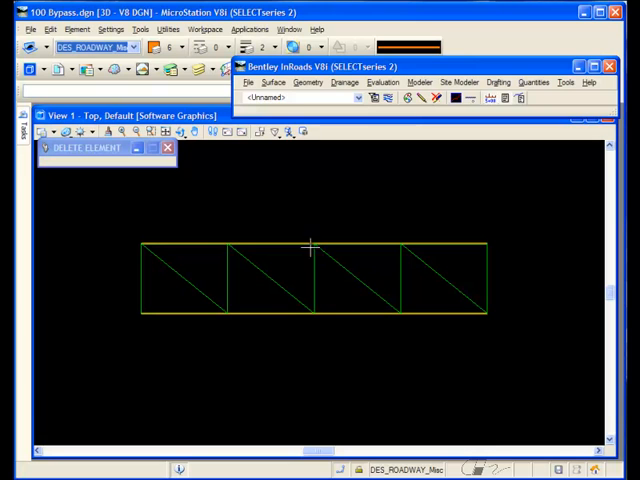
Step: Update the 3-D/plan display of the Example surface with Triangles checked
left_click(274, 82)
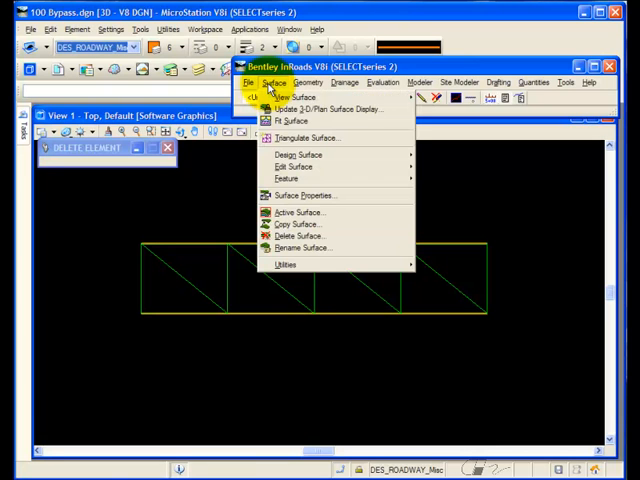
left_click(324, 108)
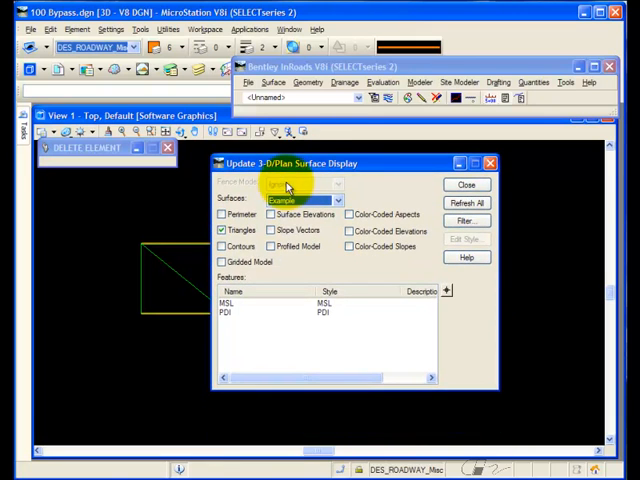
left_click(232, 302)
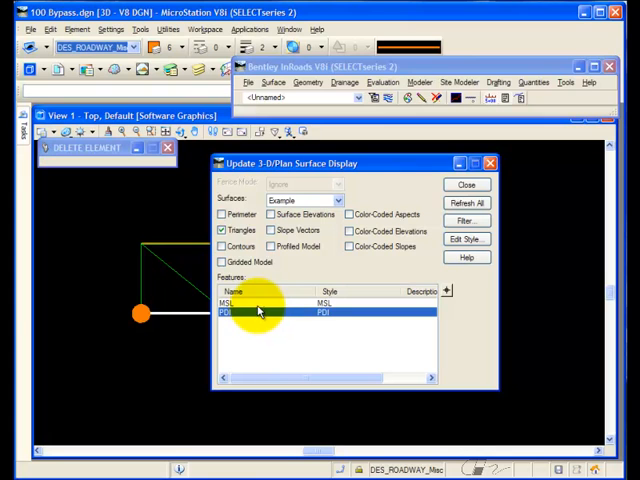
left_click(466, 184)
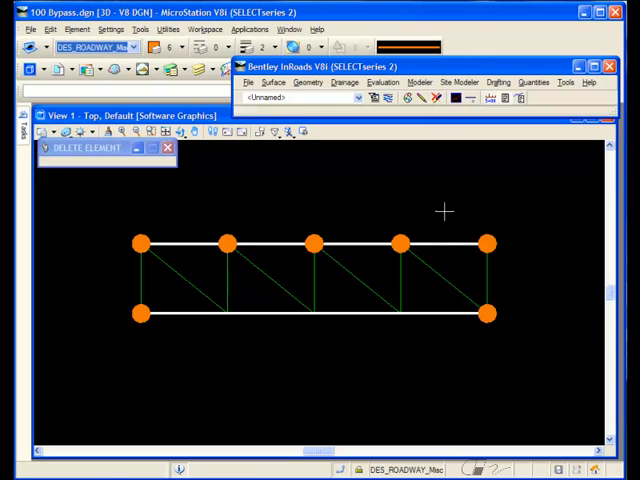
mouse_move(328, 180)
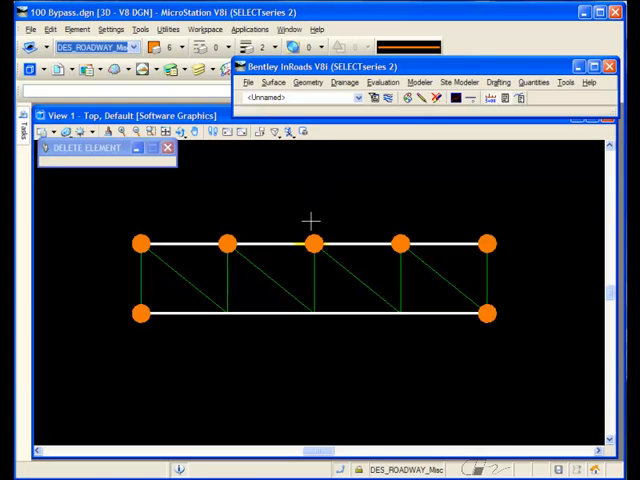
mouse_move(228, 244)
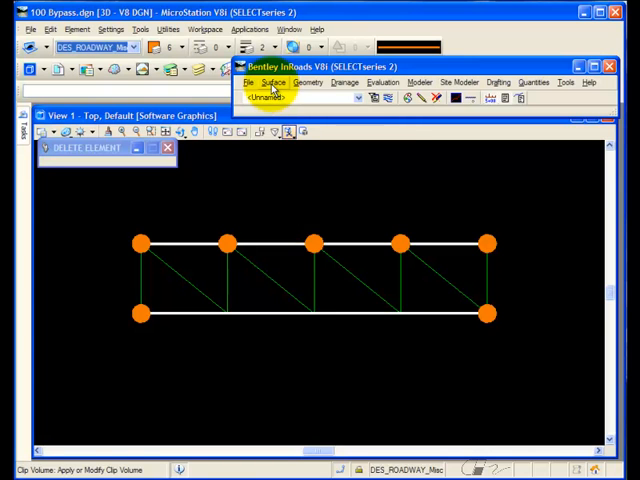
Step: Relocate the upper MSL breakline's right end point up-right and redraw the triangles
left_click(274, 82)
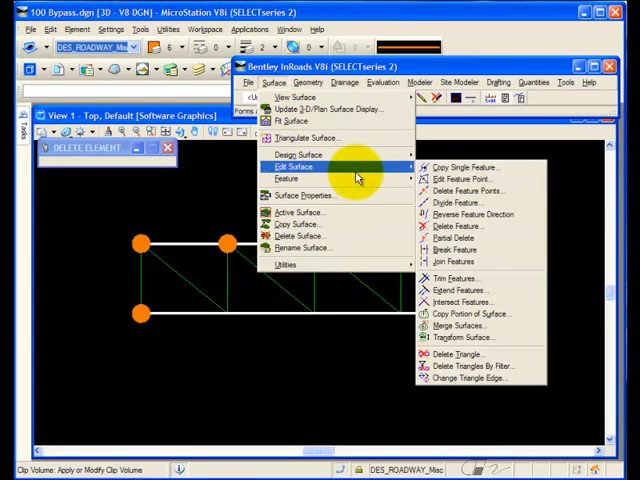
left_click(464, 178)
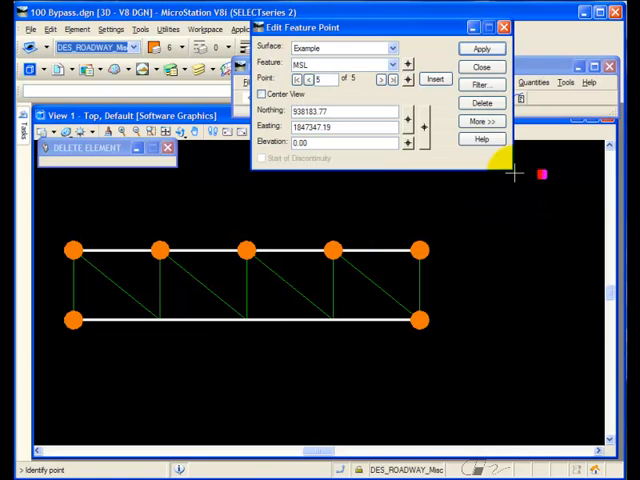
left_click(480, 48)
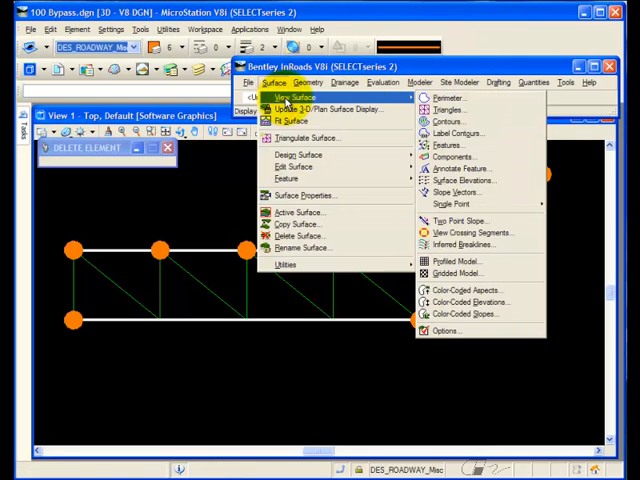
left_click(452, 108)
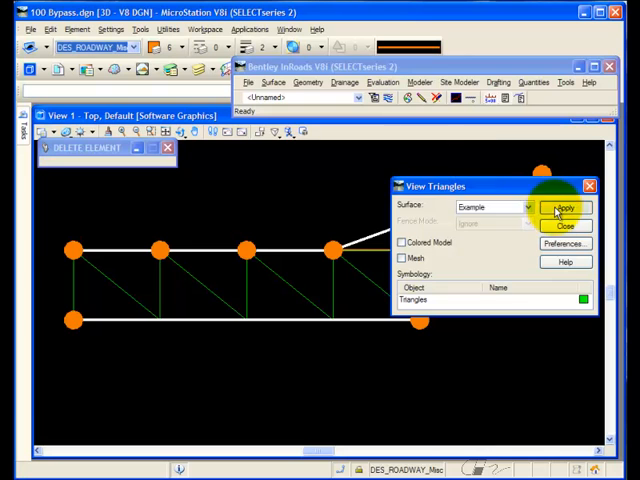
left_click(564, 208)
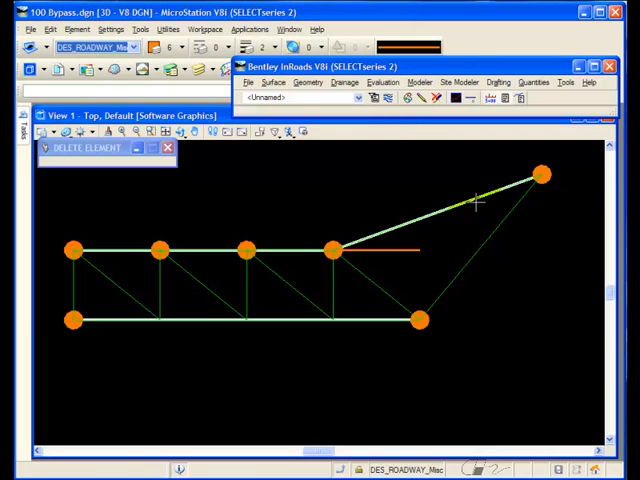
Step: Start Edit Feature Point to move the lower PDI breakline's right end point
left_click(274, 82)
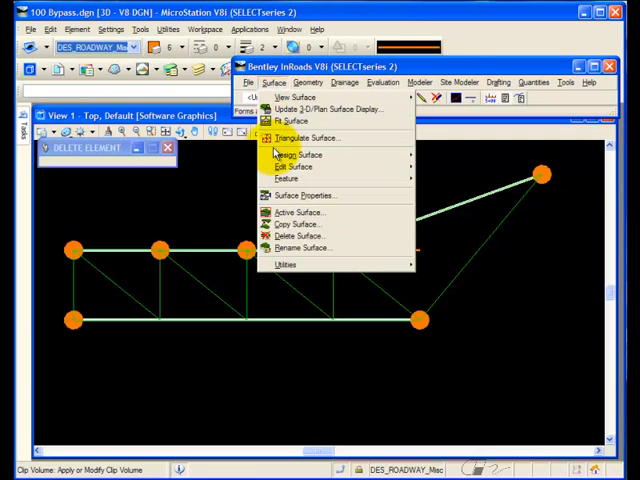
left_click(288, 178)
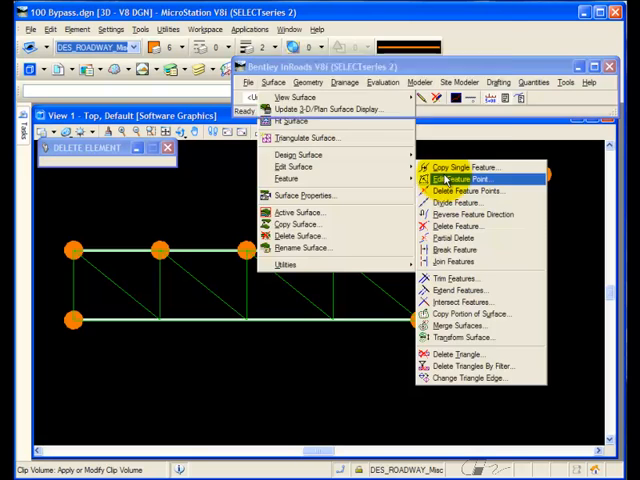
left_click(464, 180)
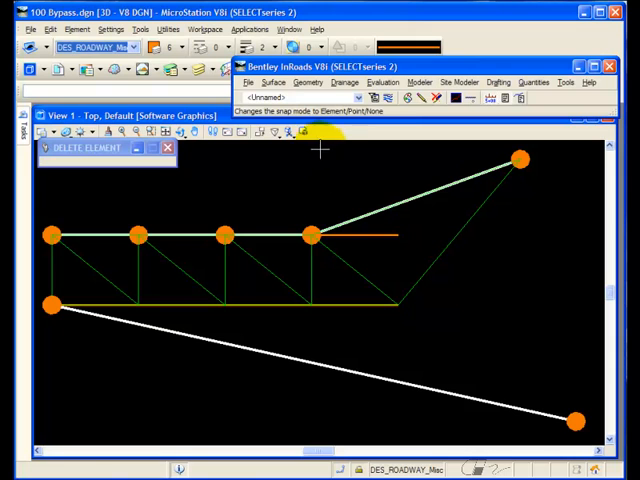
Step: View triangles again, answering Yes to retriangulate across both relocated end points
left_click(272, 80)
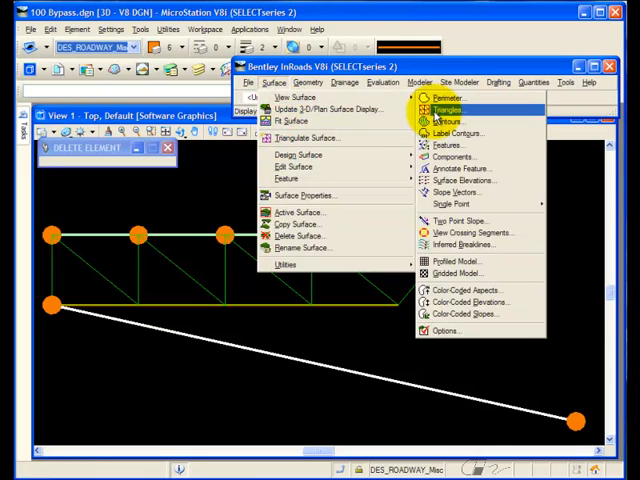
left_click(448, 108)
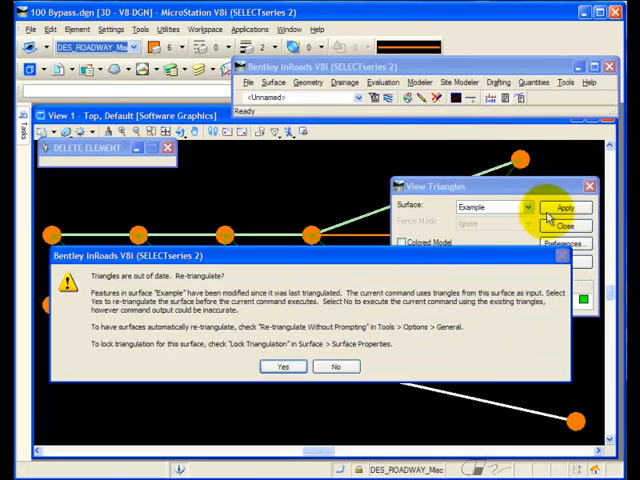
left_click(284, 366)
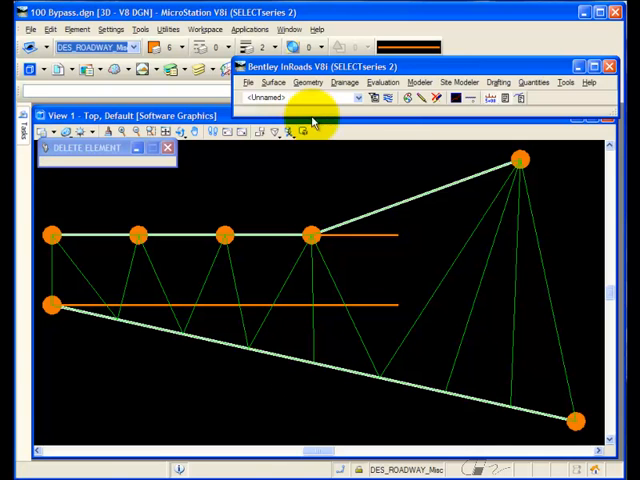
Step: In Feature Properties, apply a 30.00 point density interval to the breaklines
left_click(274, 82)
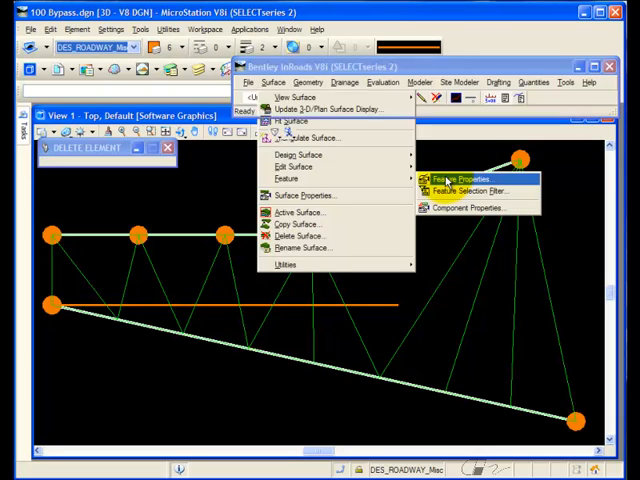
left_click(464, 178)
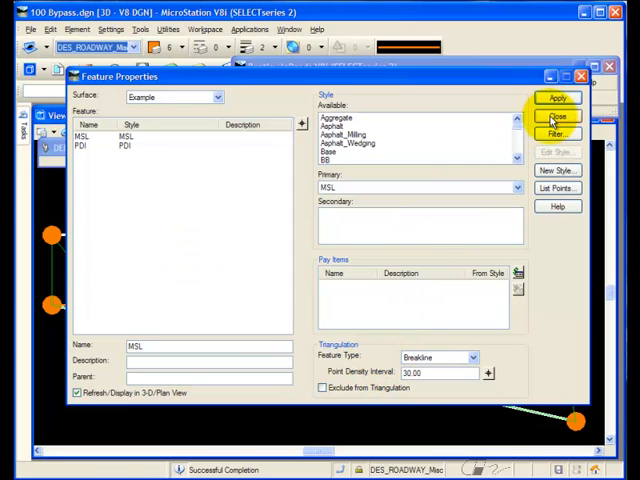
left_click(274, 80)
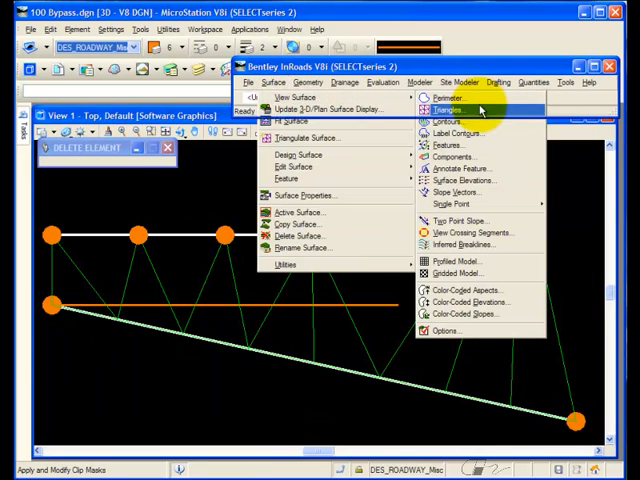
Step: Retriangulate and display the new triangle pattern from the densified breaklines
left_click(448, 110)
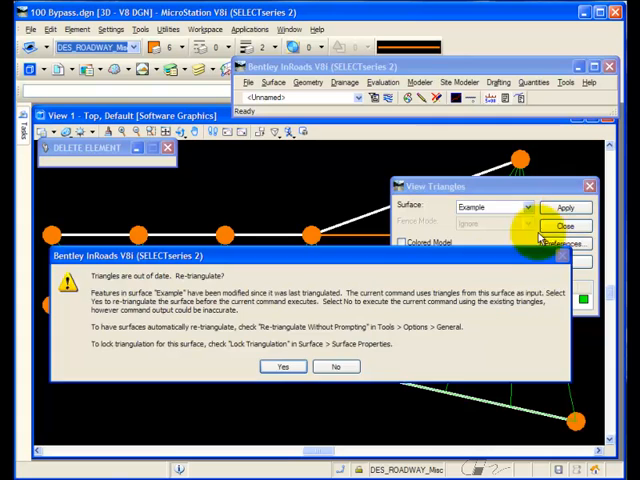
left_click(284, 366)
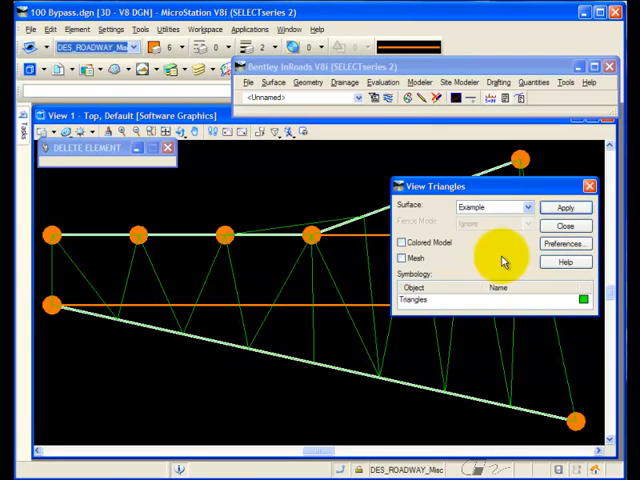
left_click(564, 224)
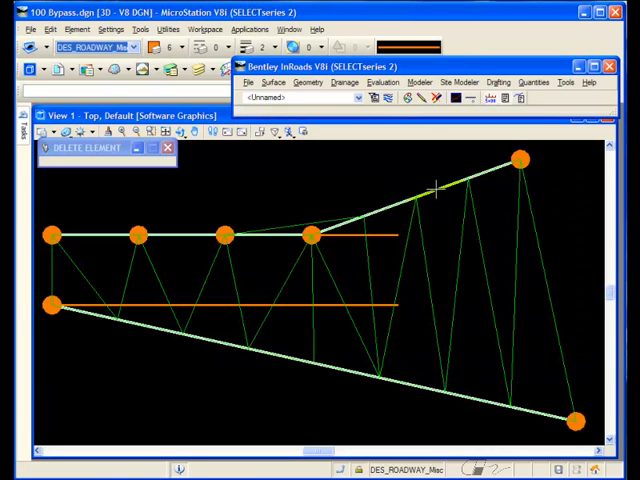